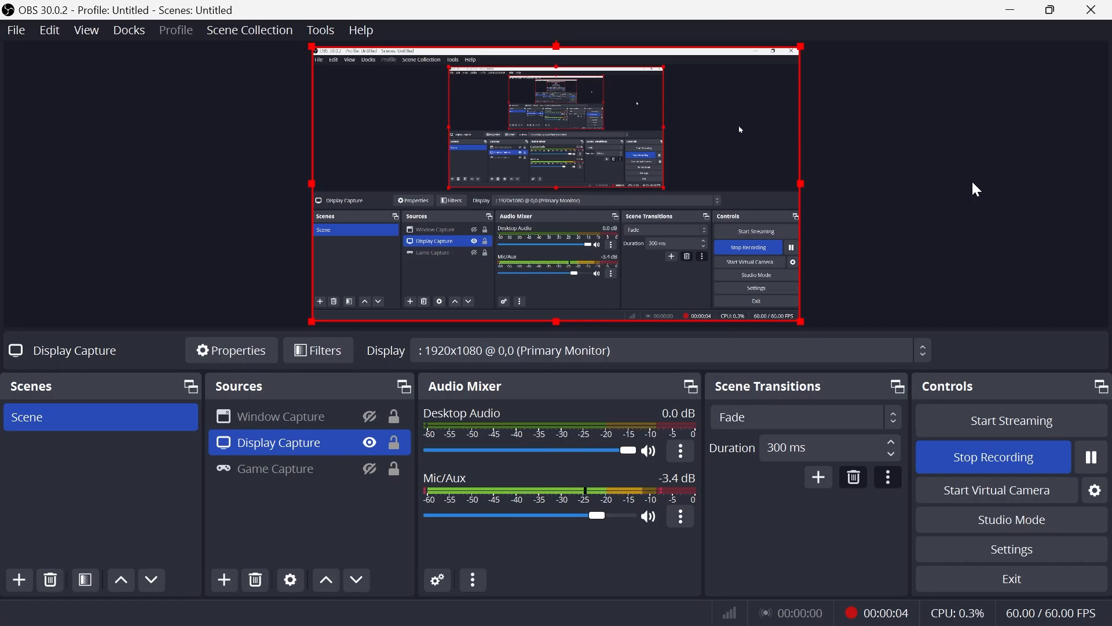
pyautogui.moveTo(915, 264)
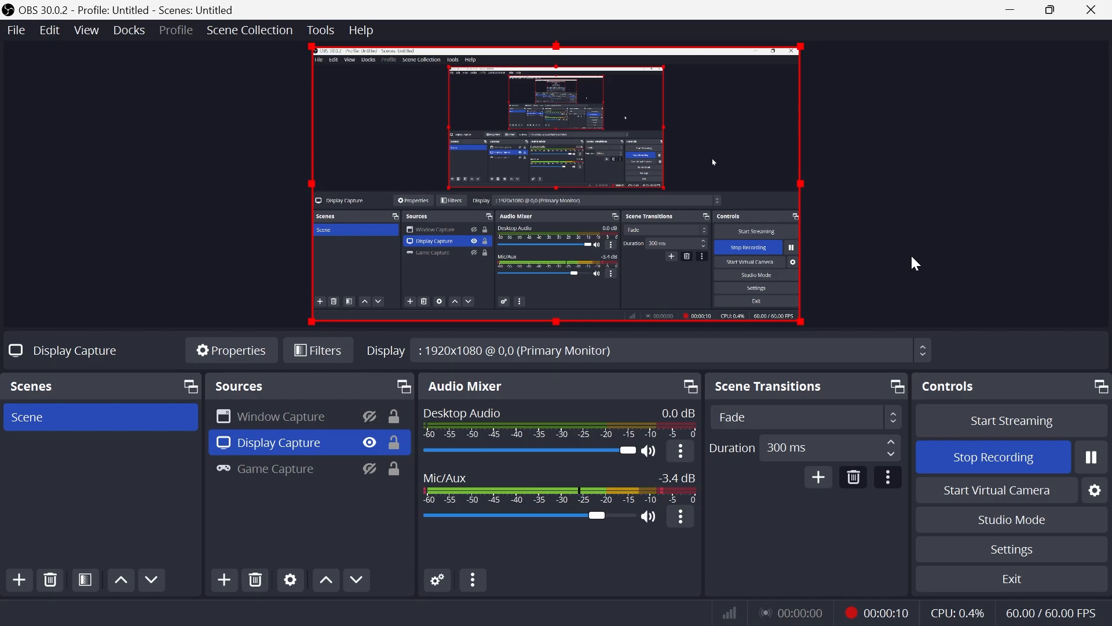
pyautogui.moveTo(918, 244)
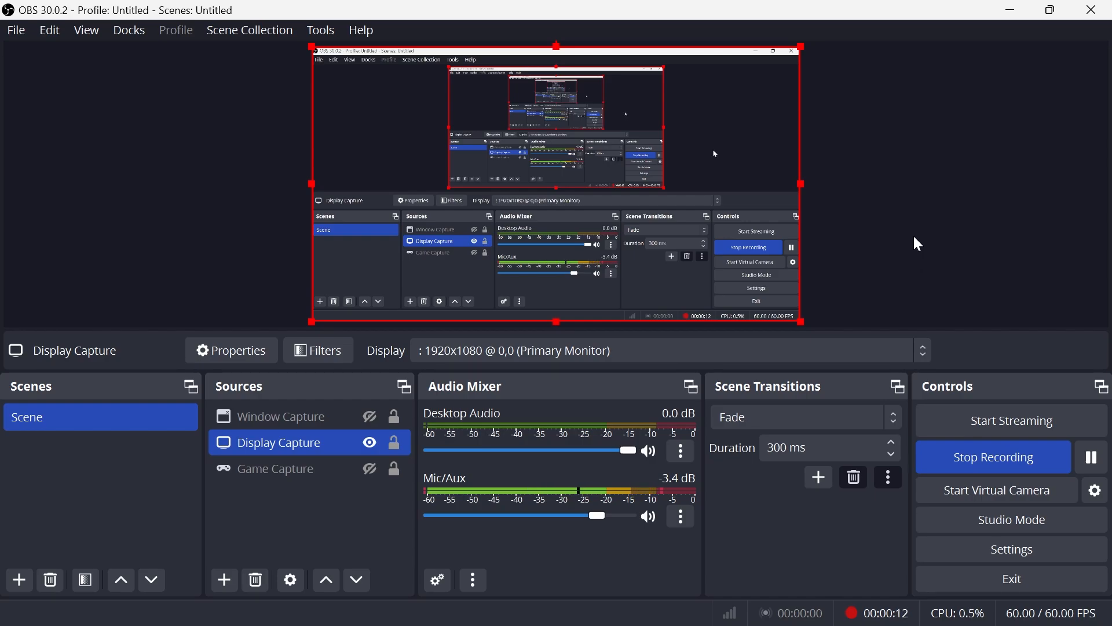
# Step: Show OBS Studio's Video settings page with 1920x1080 base and output resolution at 16:9
pyautogui.click(16, 30)
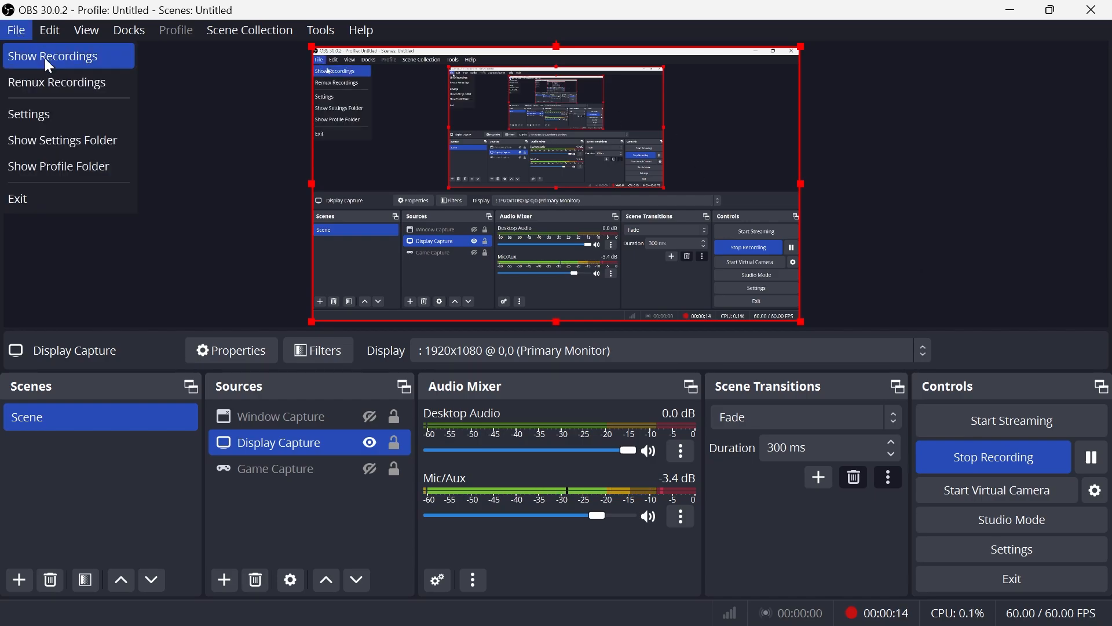
pyautogui.click(28, 113)
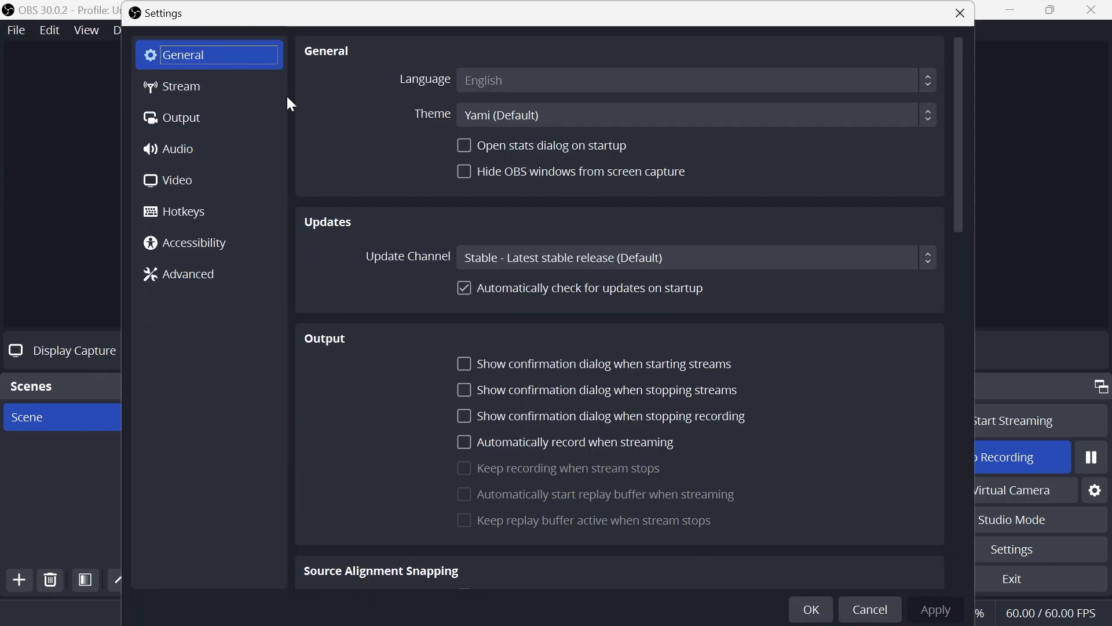
pyautogui.click(176, 180)
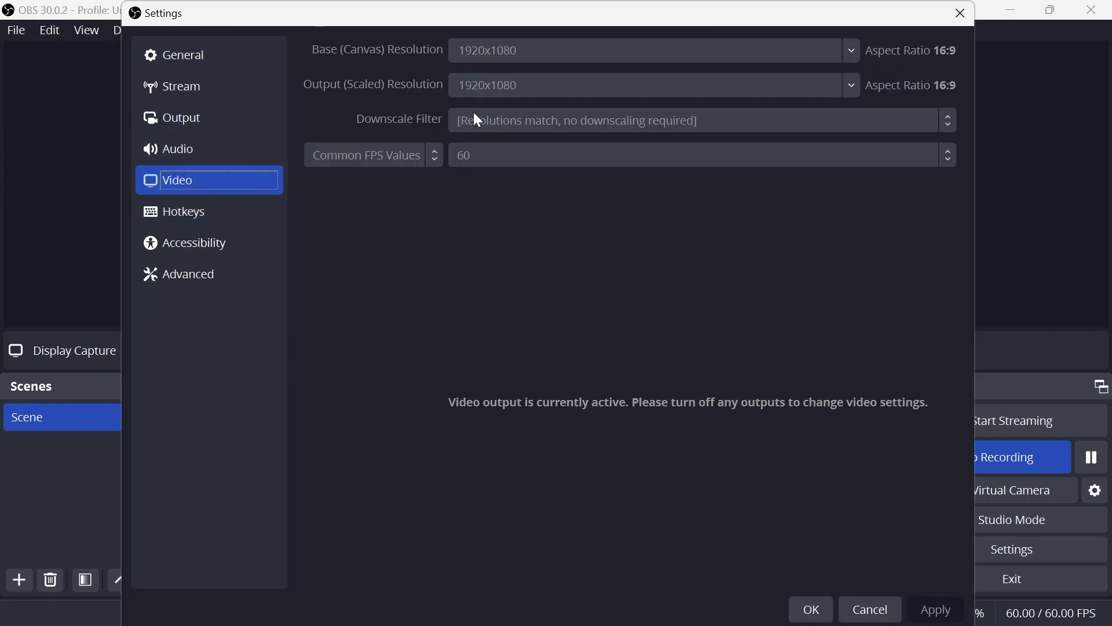
pyautogui.moveTo(388, 74)
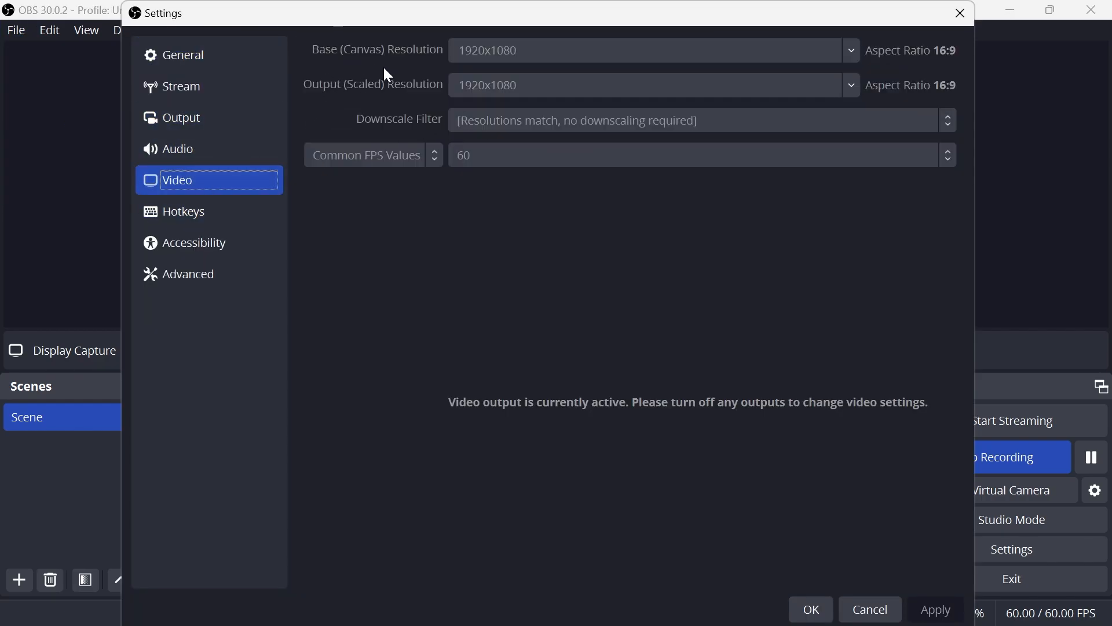
pyautogui.moveTo(407, 61)
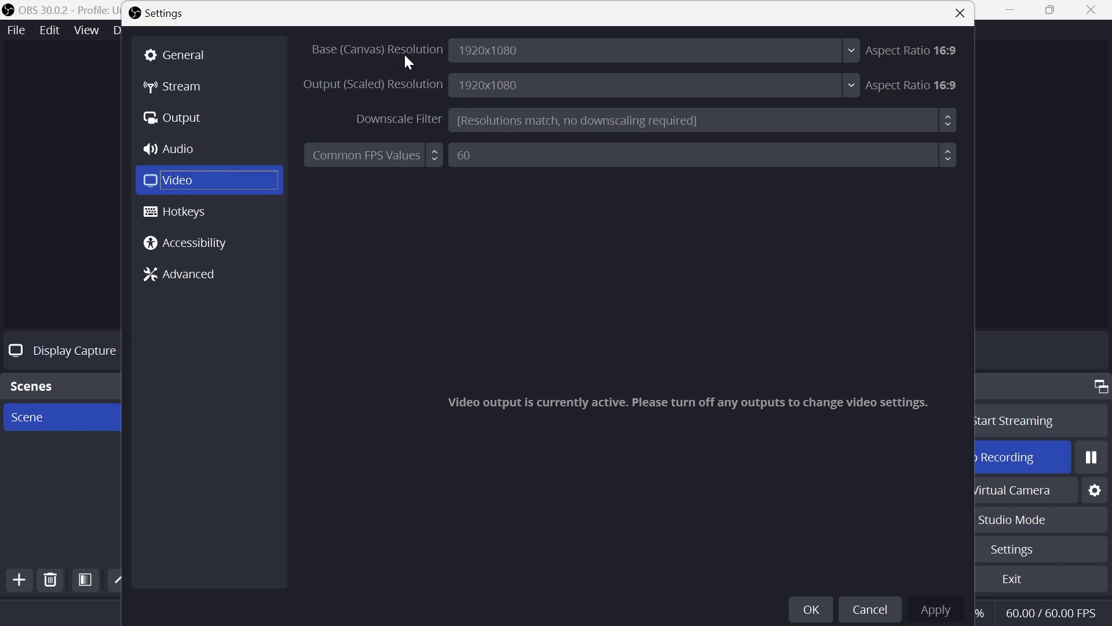
pyautogui.moveTo(379, 98)
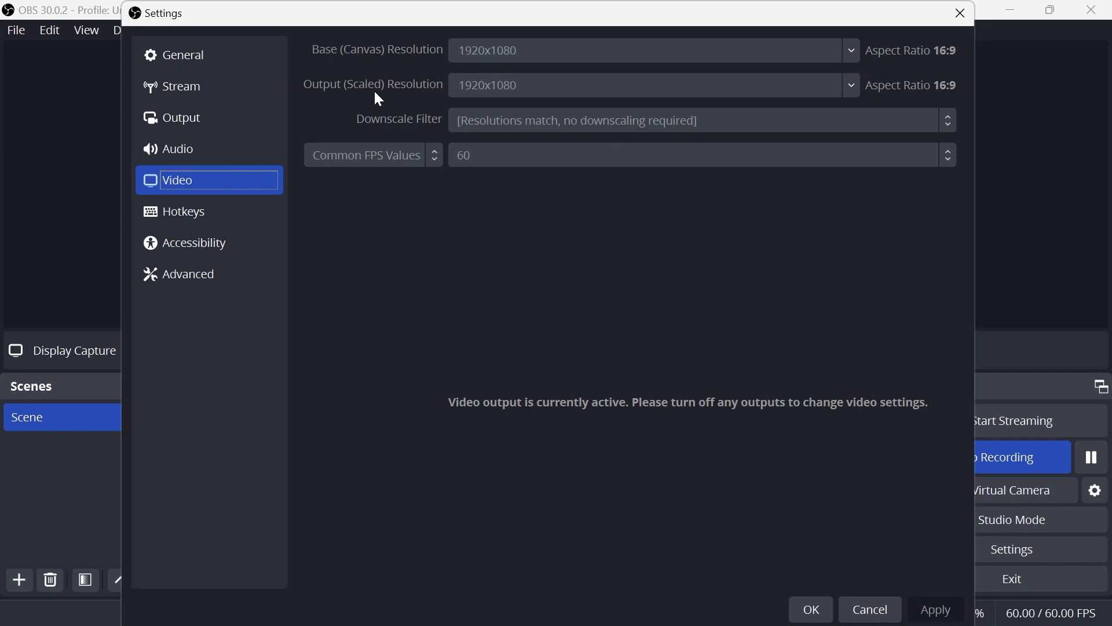
pyautogui.moveTo(357, 58)
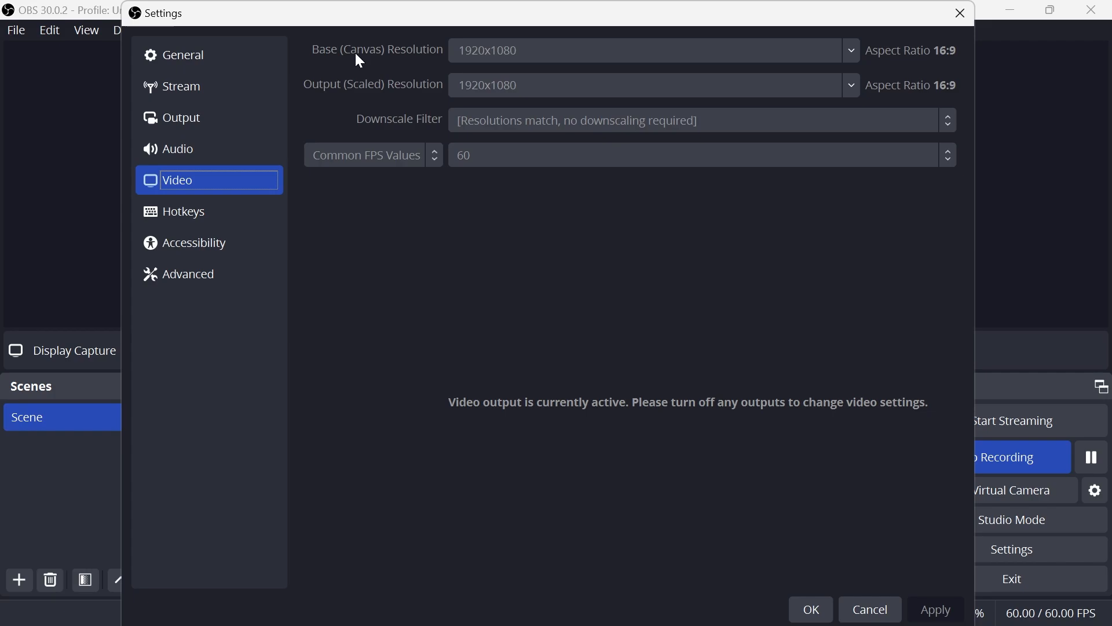
pyautogui.moveTo(429, 64)
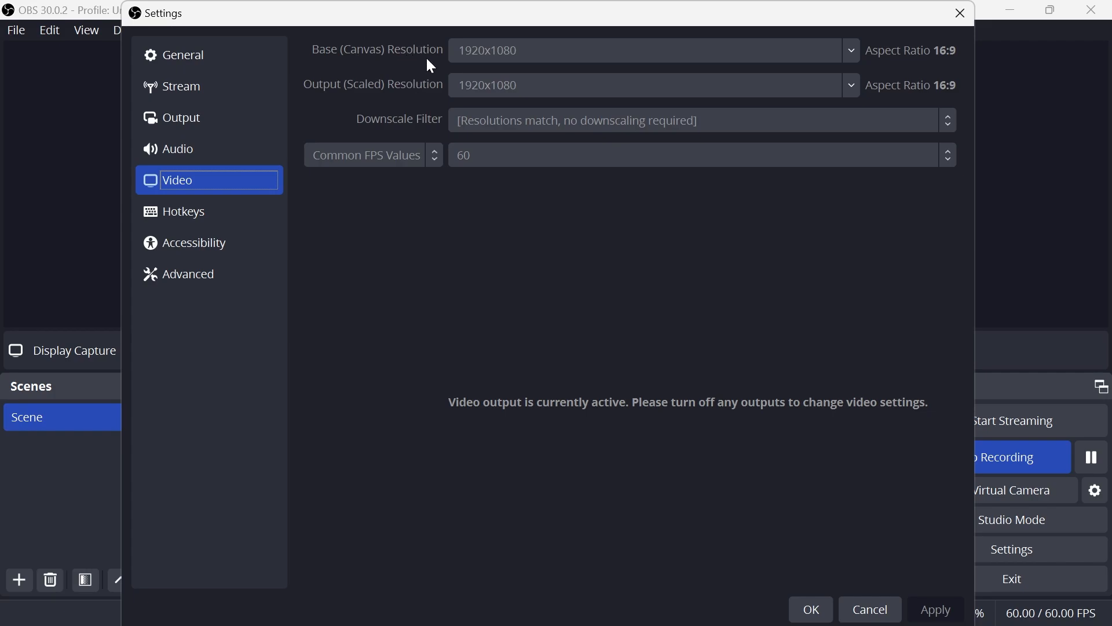
pyautogui.moveTo(498, 53)
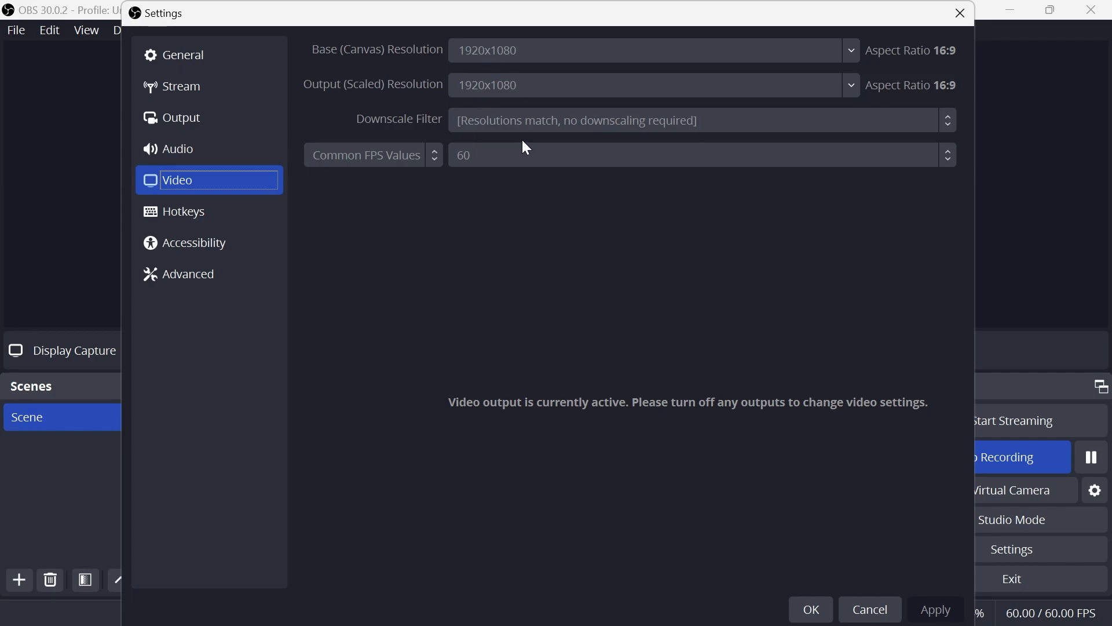
# Step: Launch the Windows Settings app from Start by searching 'settings'
pyautogui.click(460, 606)
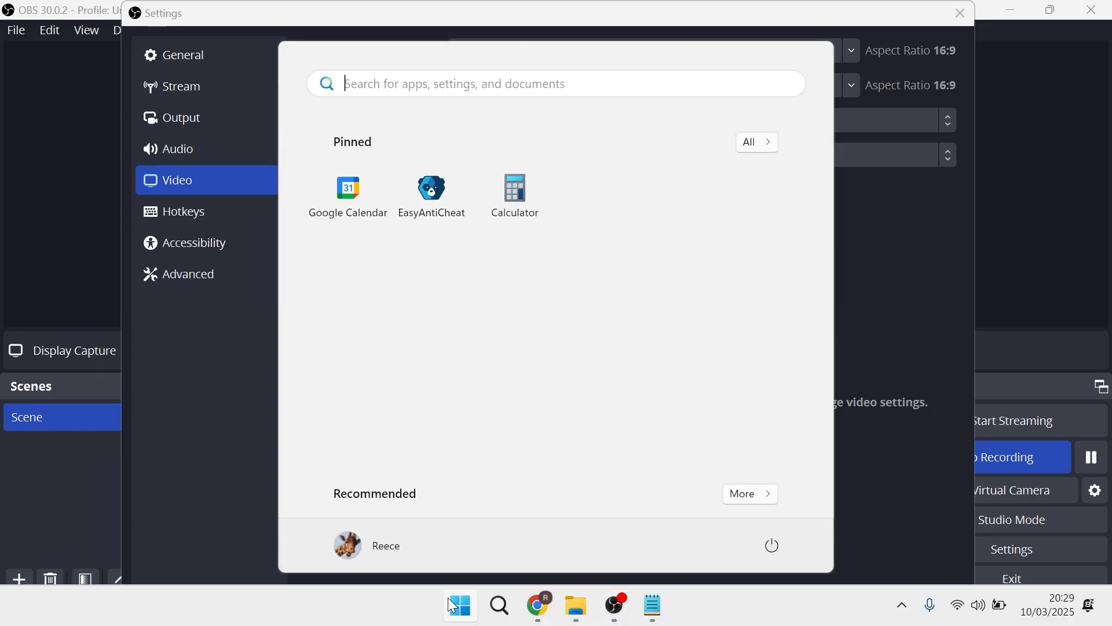
pyautogui.write('settings')
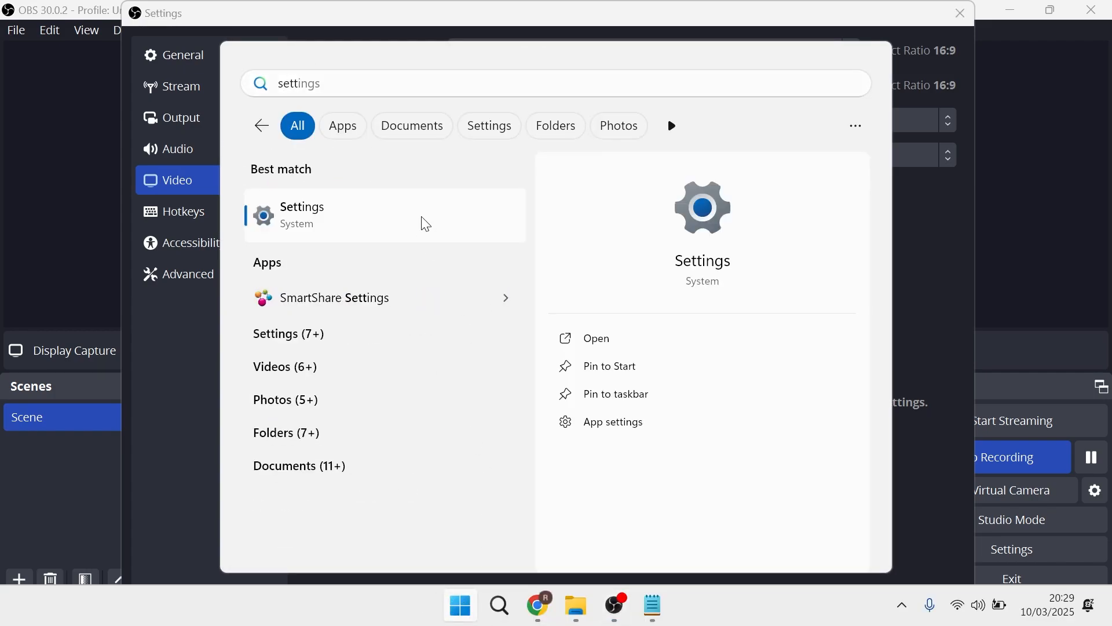
pyautogui.click(301, 215)
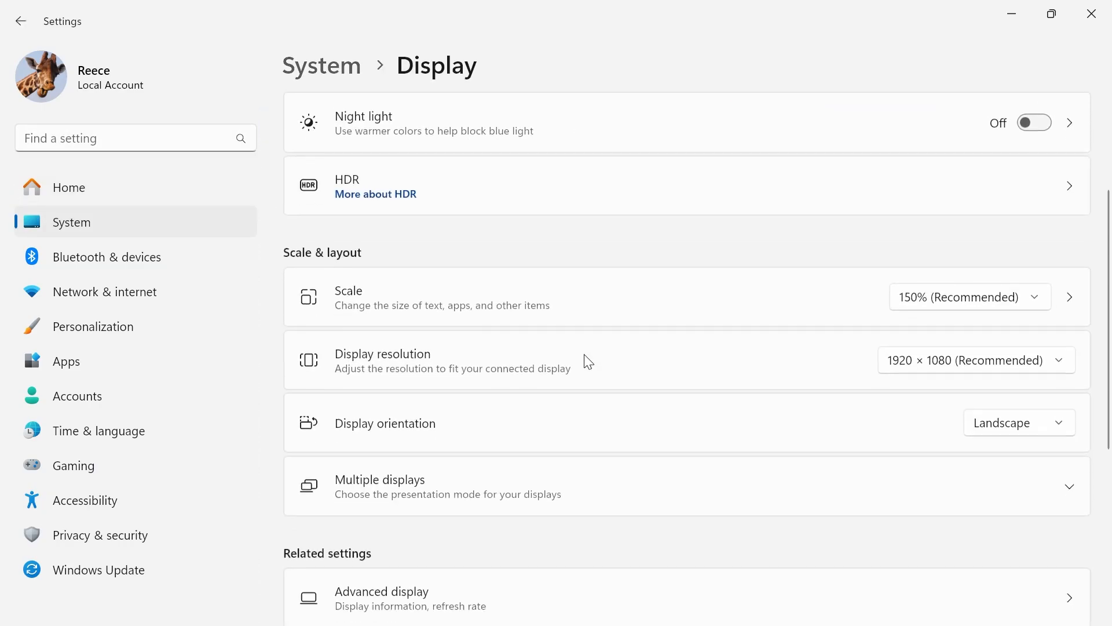
# Step: Scroll the Display page to the 1920 × 1080 (Recommended) display resolution
pyautogui.scroll(-3)
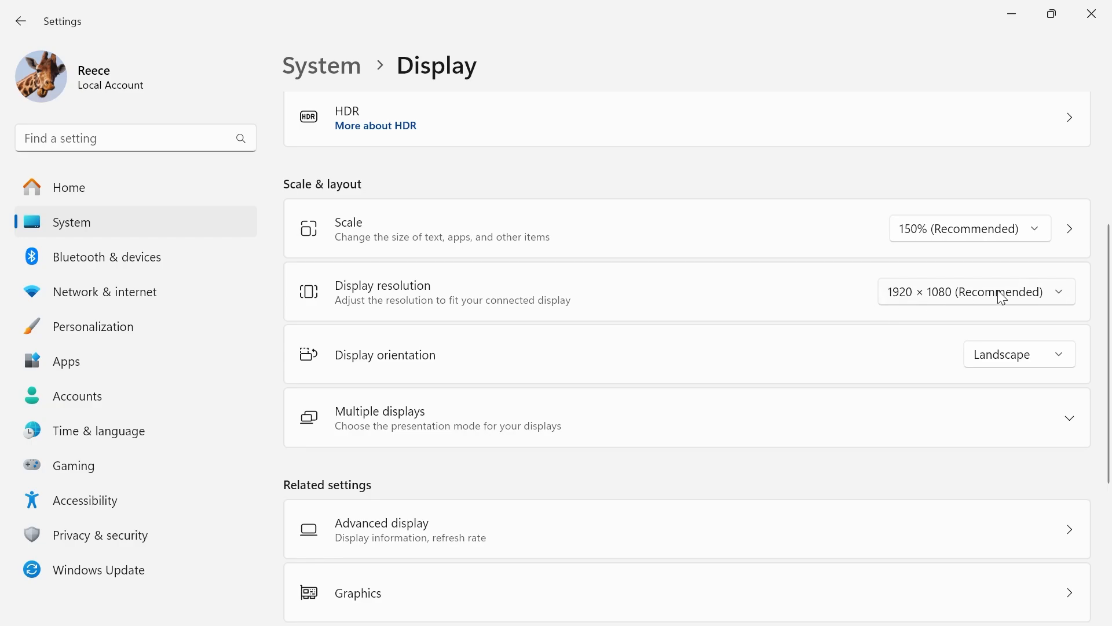
pyautogui.moveTo(904, 306)
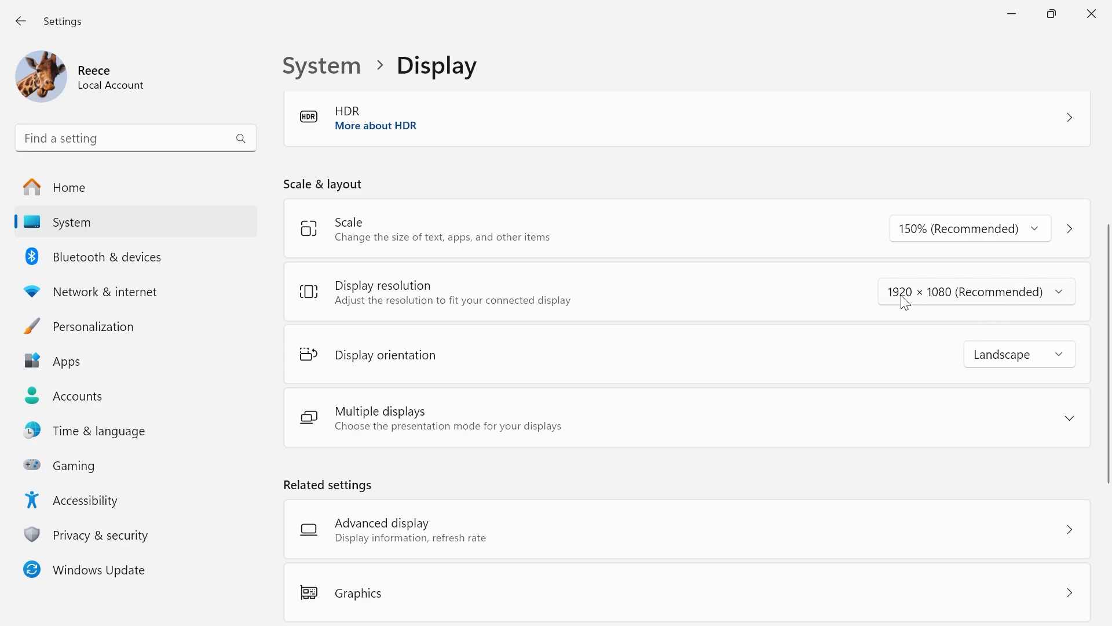
pyautogui.moveTo(963, 282)
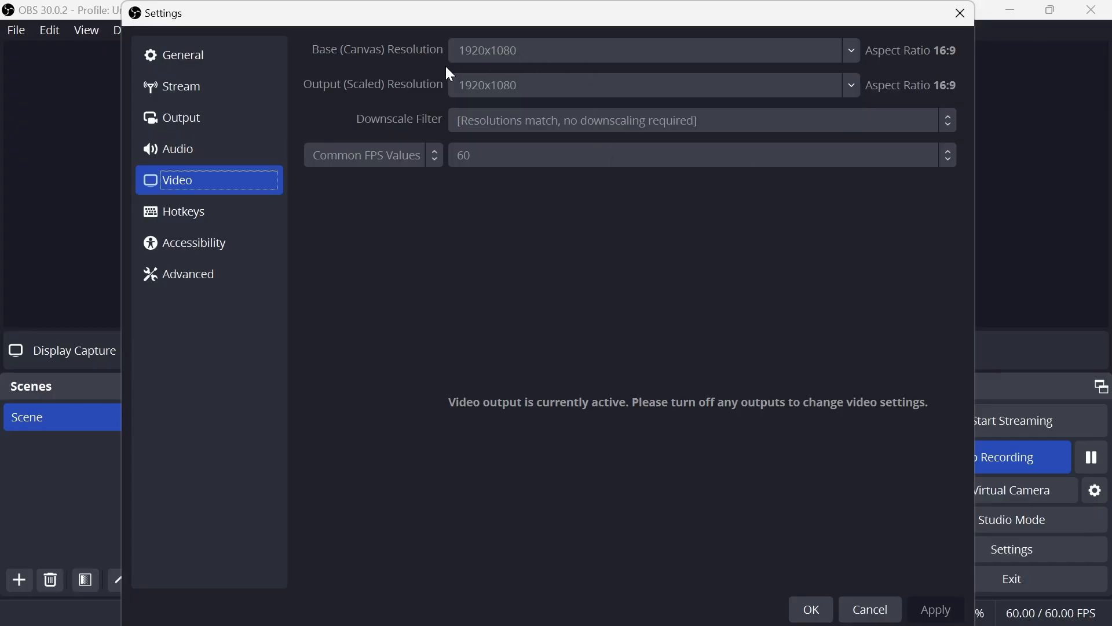
pyautogui.moveTo(319, 95)
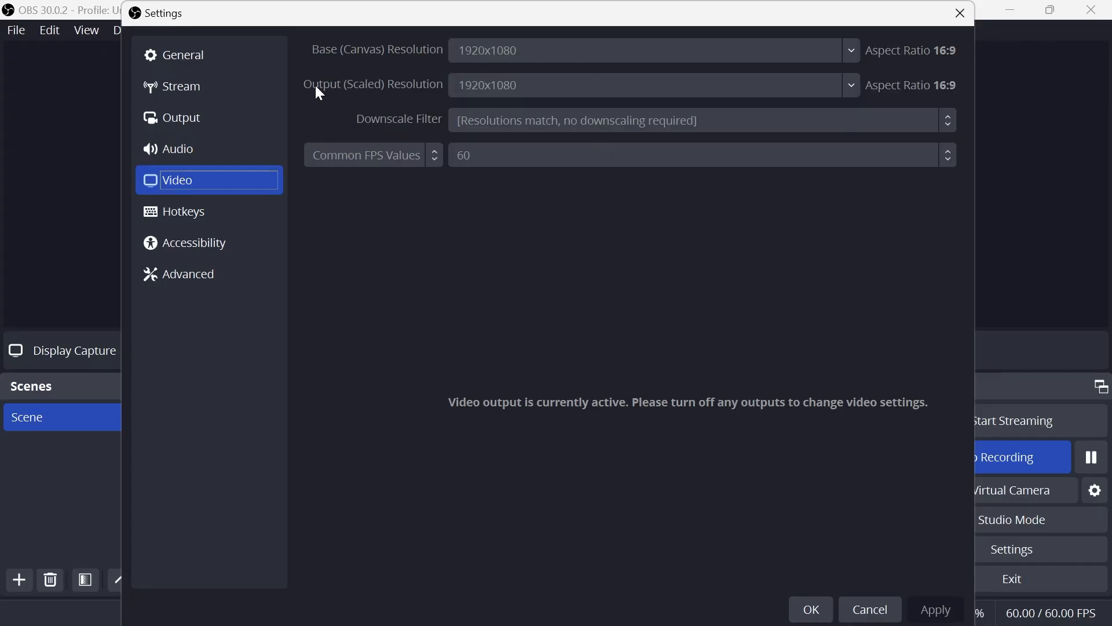
pyautogui.moveTo(851, 88)
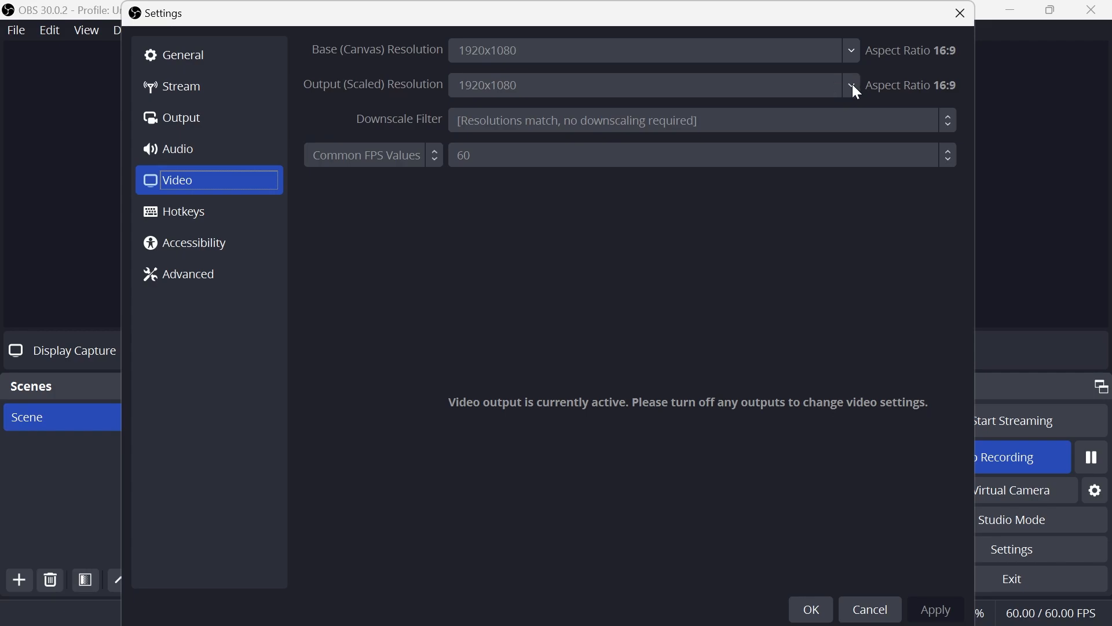
pyautogui.moveTo(862, 107)
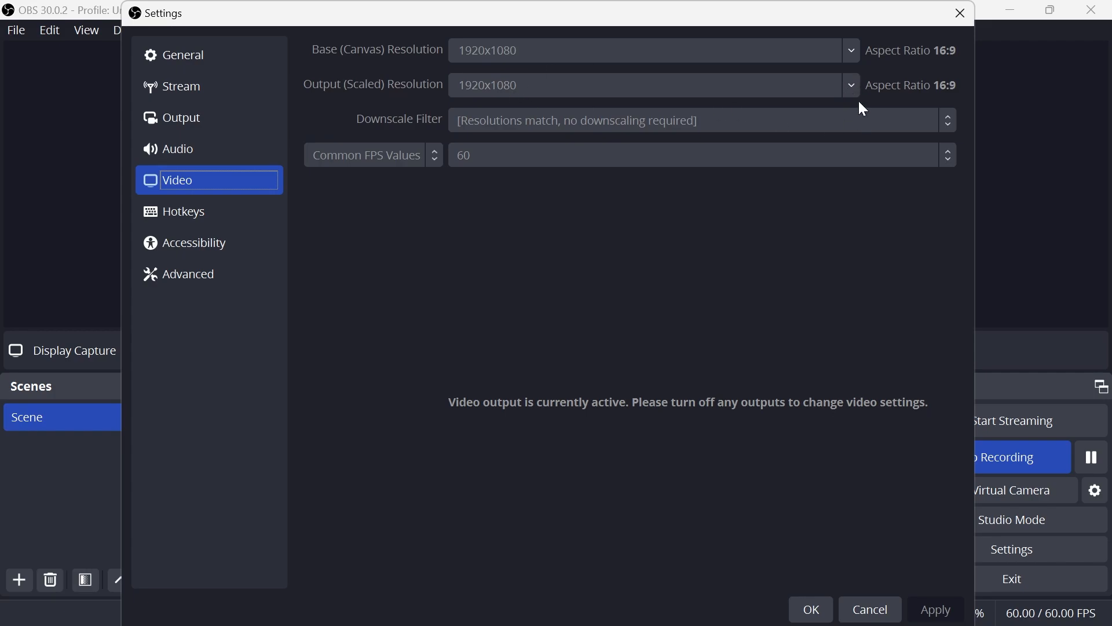
pyautogui.moveTo(948, 98)
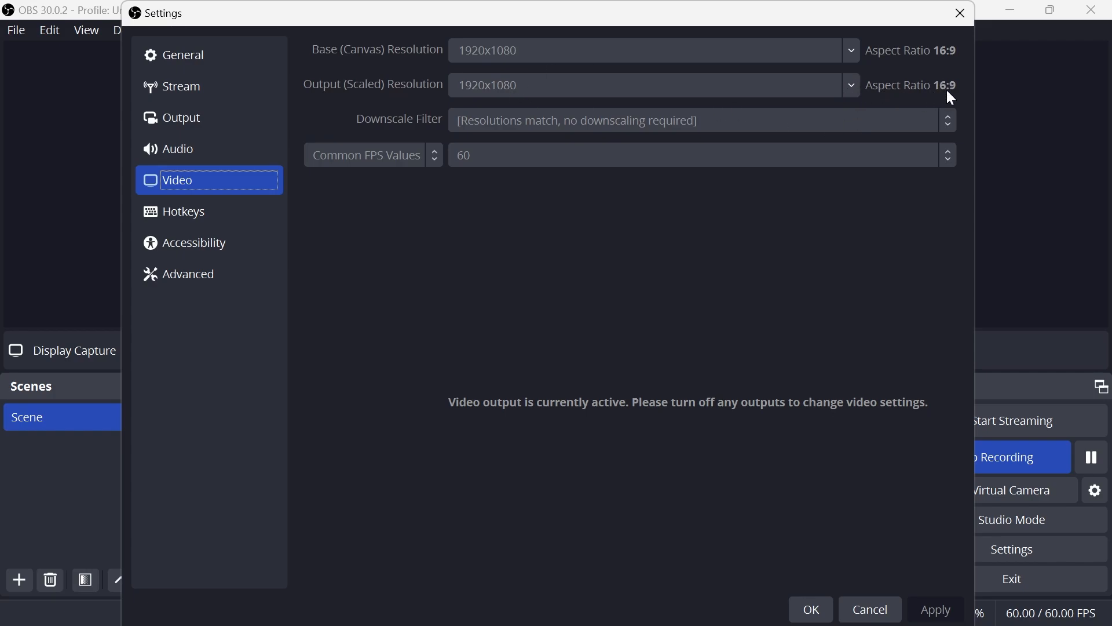
pyautogui.moveTo(849, 75)
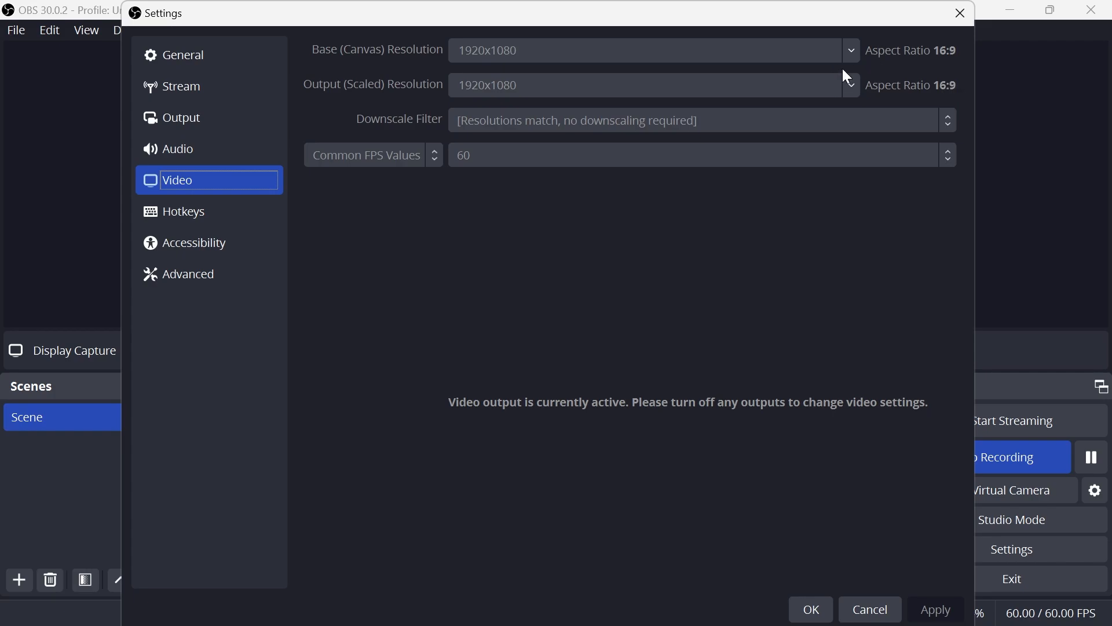
pyautogui.moveTo(910, 99)
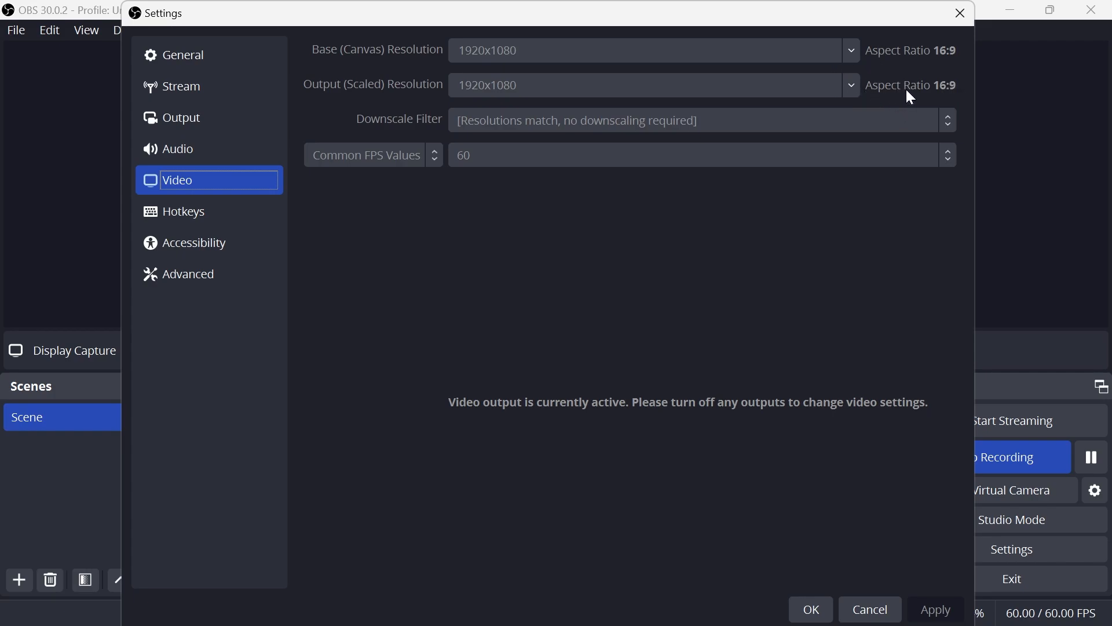
pyautogui.moveTo(782, 336)
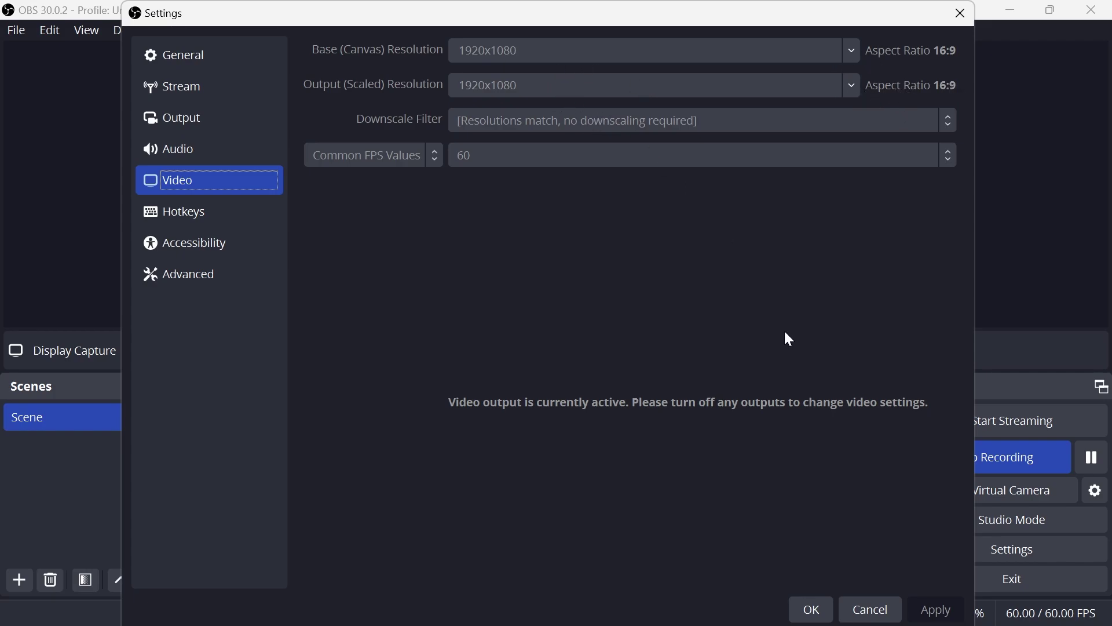
# Step: Close the OBS settings dialog with OK after confirming both resolutions read 1920x1080
pyautogui.click(869, 609)
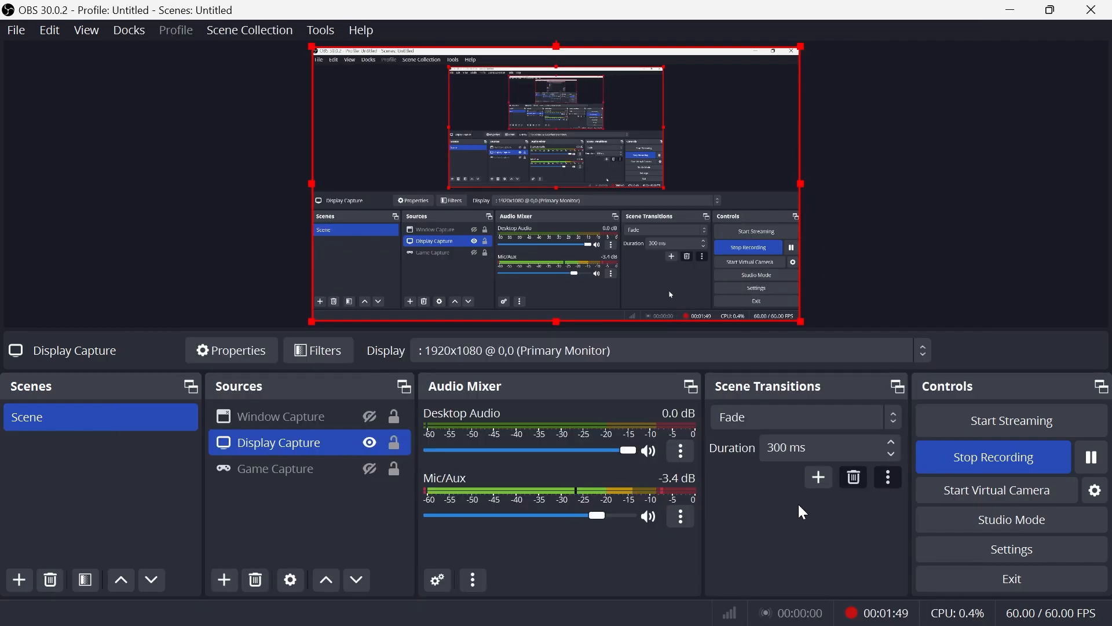
pyautogui.moveTo(812, 187)
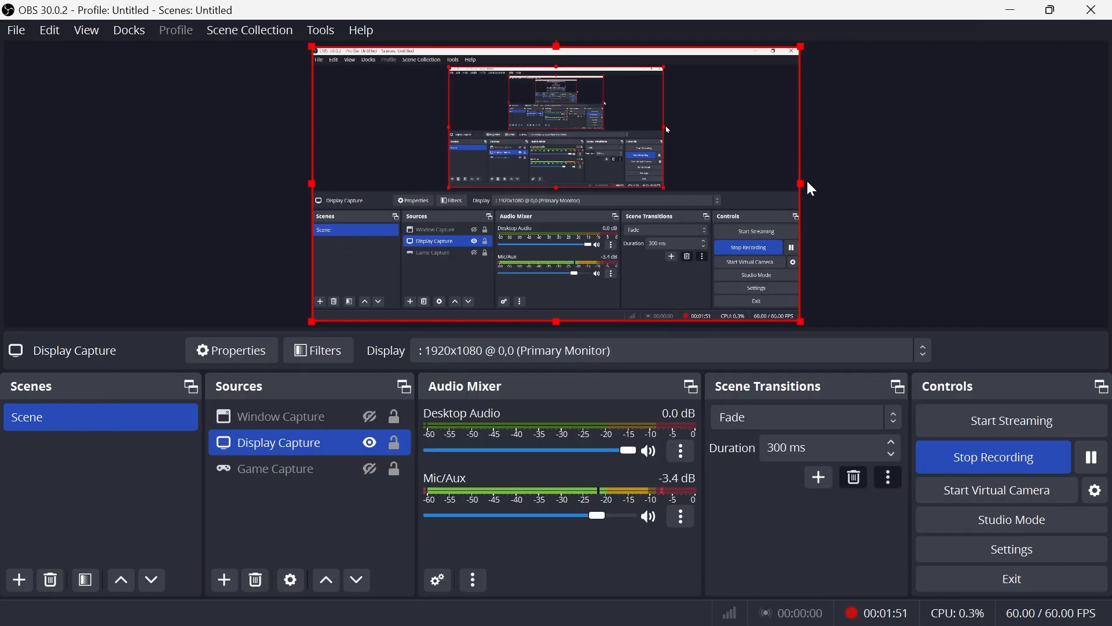
pyautogui.moveTo(850, 132)
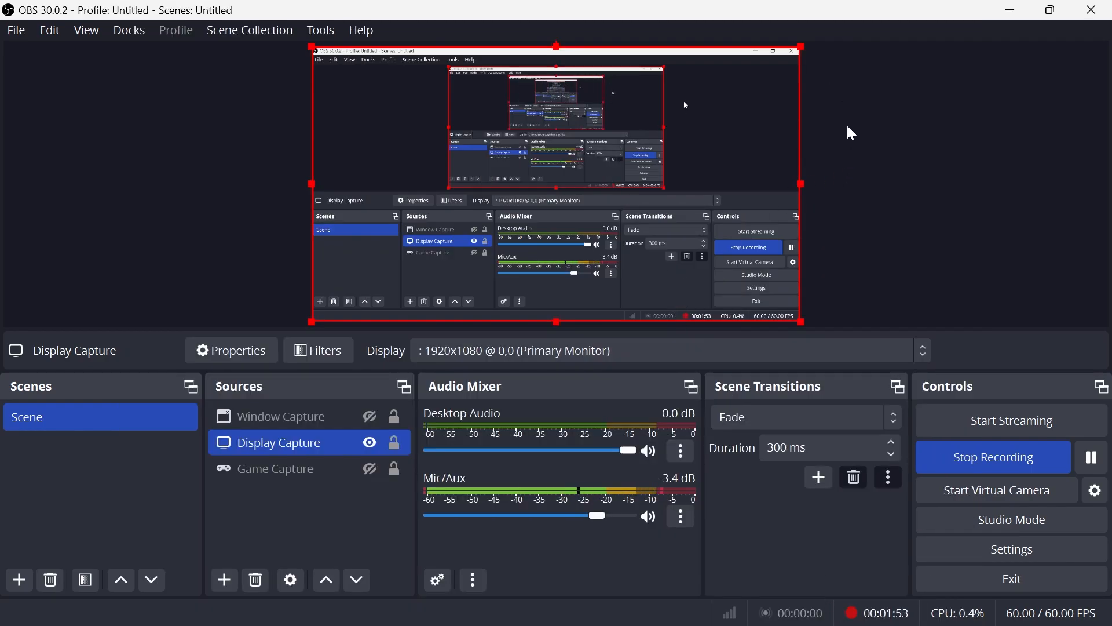